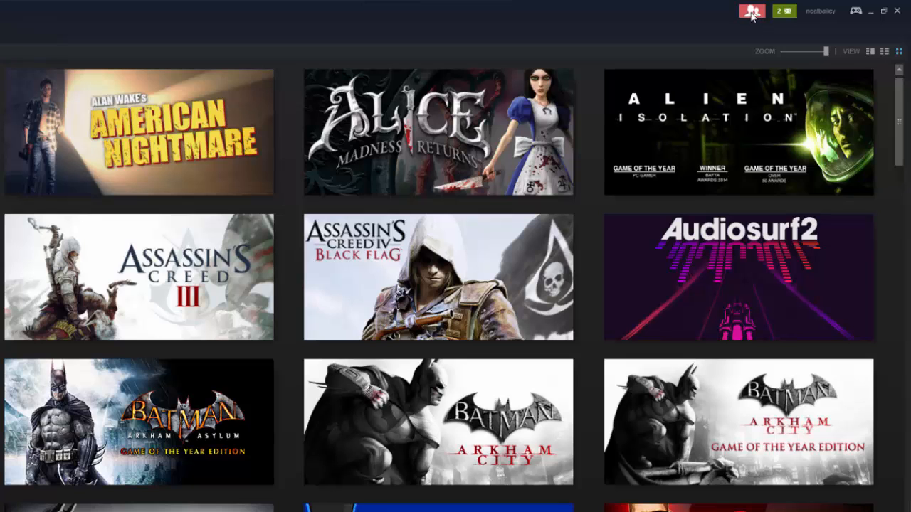
mouse_move(754, 13)
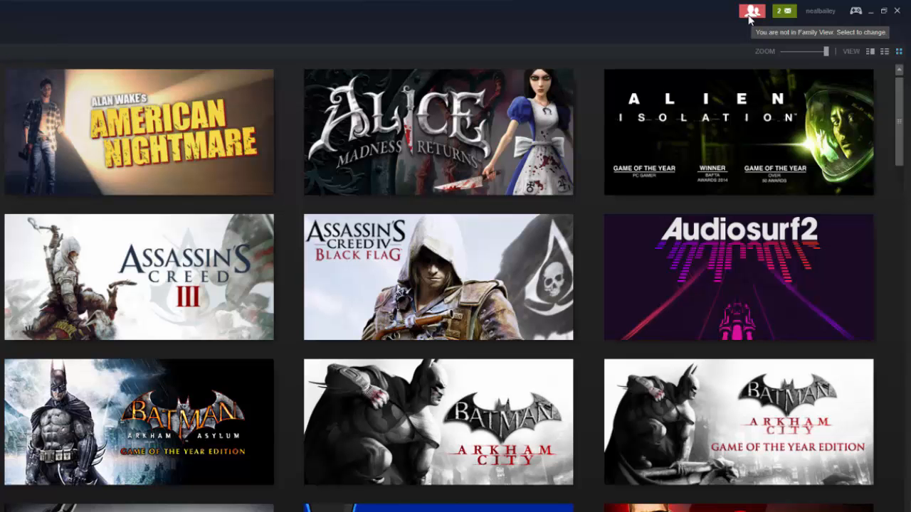
mouse_move(512, 27)
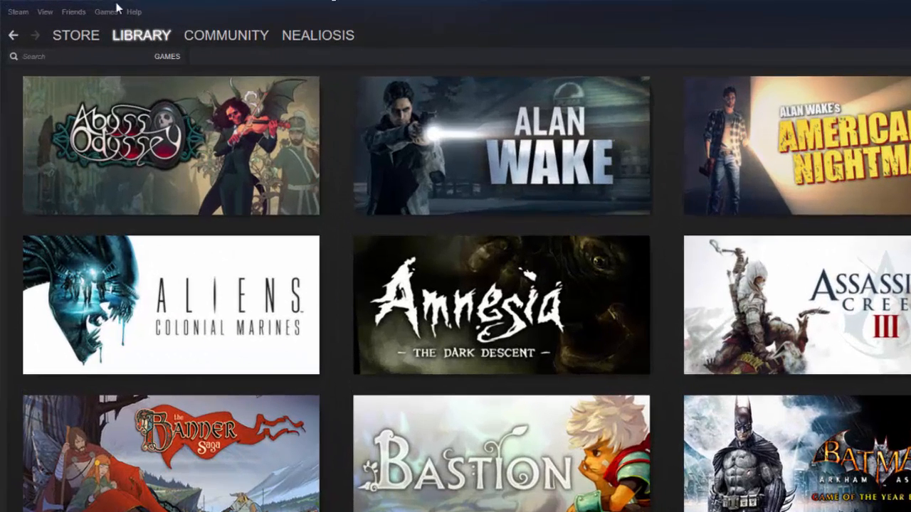
- Open Steam Settings on the Account page to see VAC and Steam Guard status
left_click(17, 11)
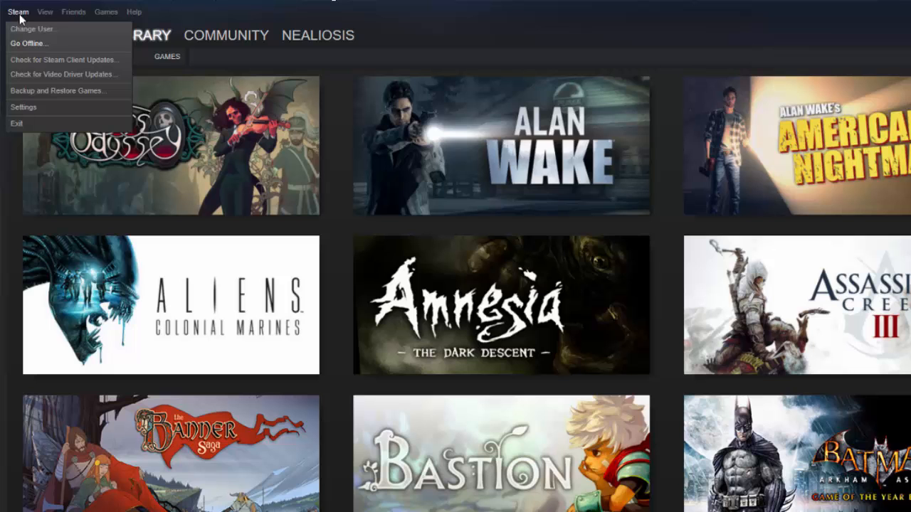
left_click(23, 108)
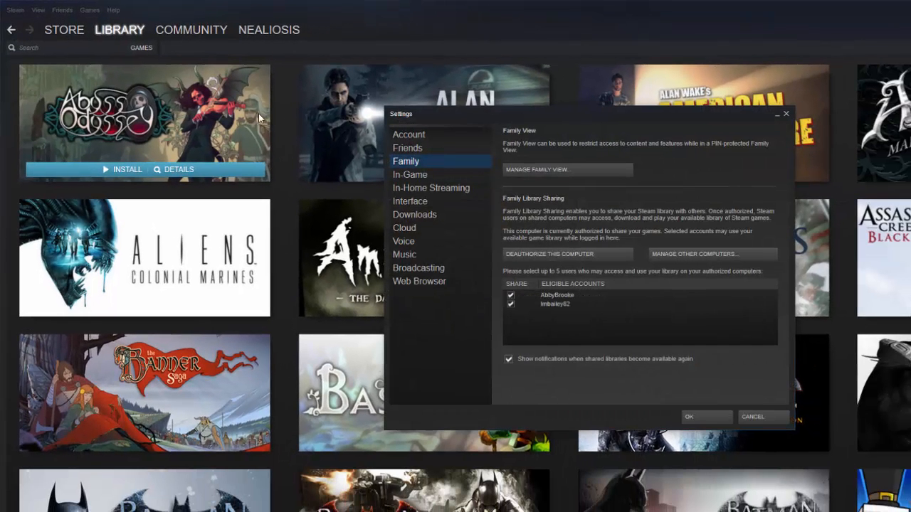
left_click(409, 135)
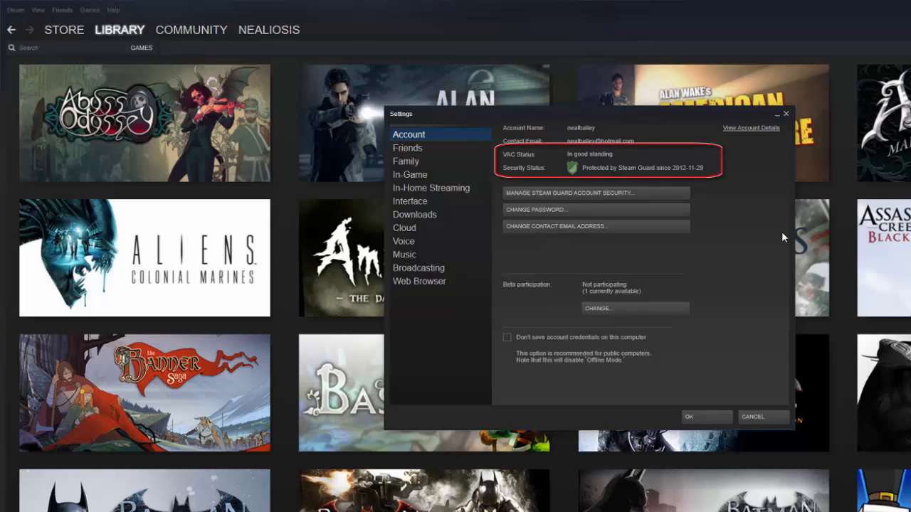
mouse_move(526, 160)
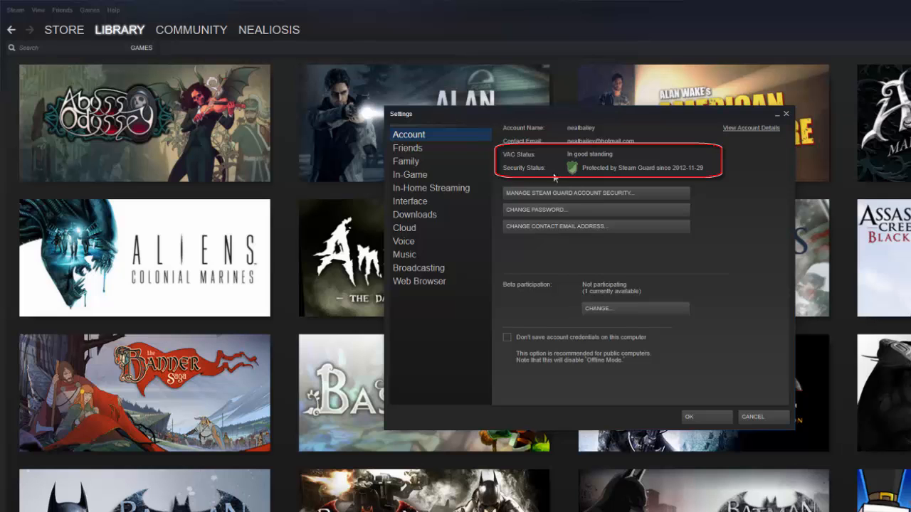
mouse_move(654, 179)
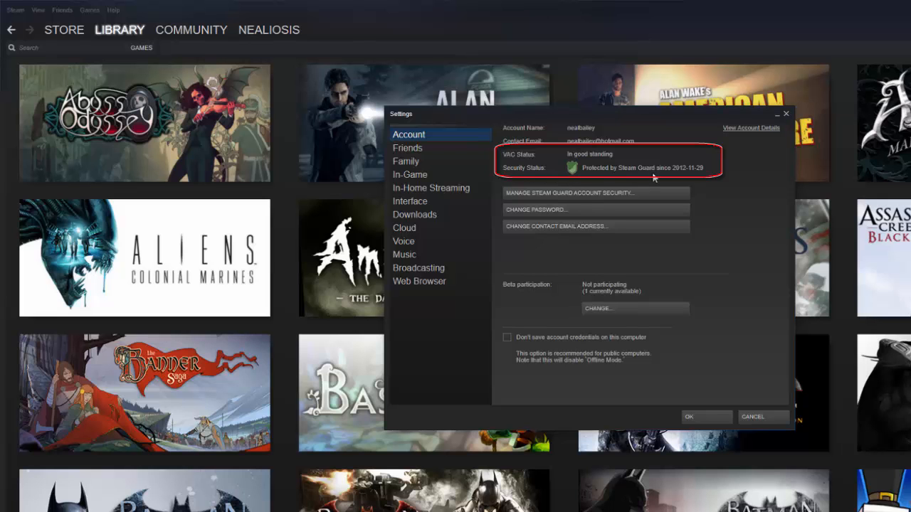
mouse_move(716, 180)
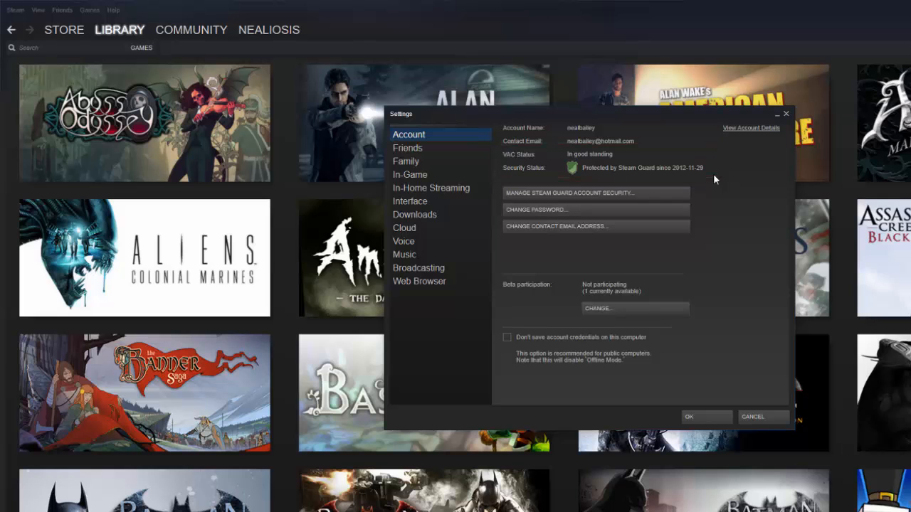
mouse_move(635, 174)
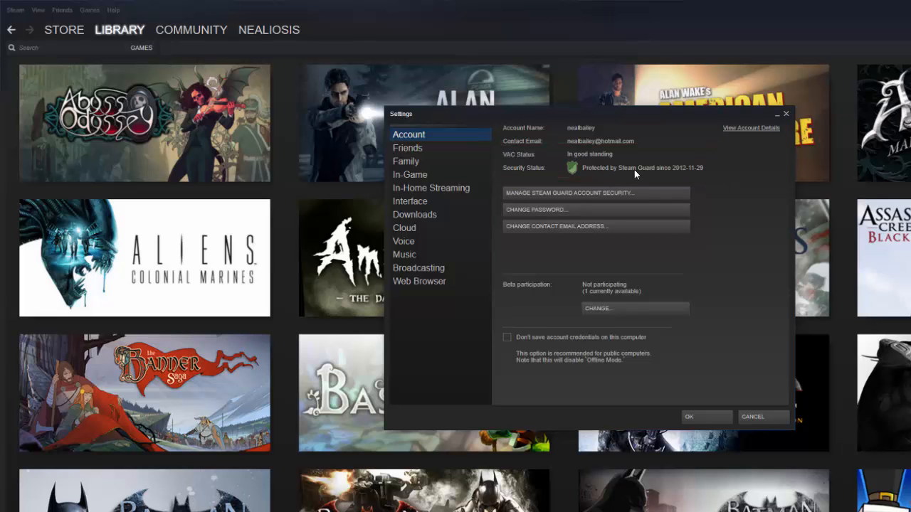
mouse_move(628, 178)
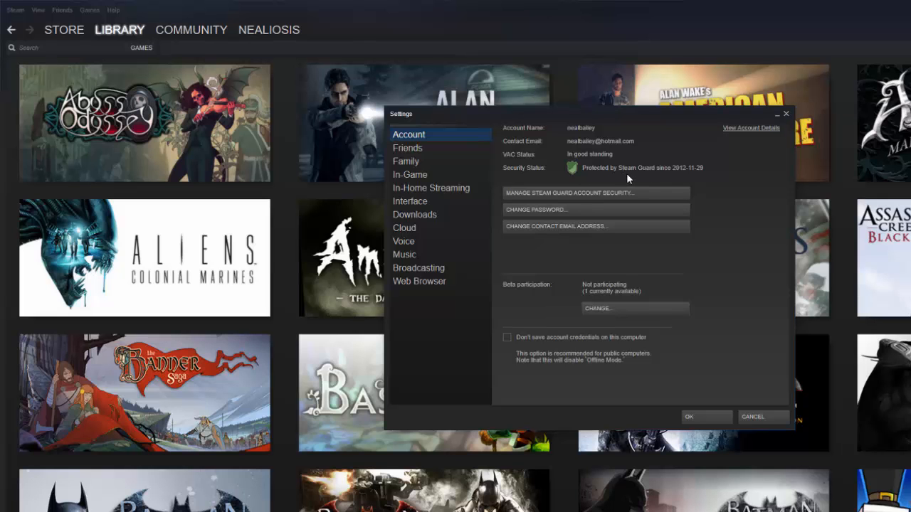
mouse_move(622, 180)
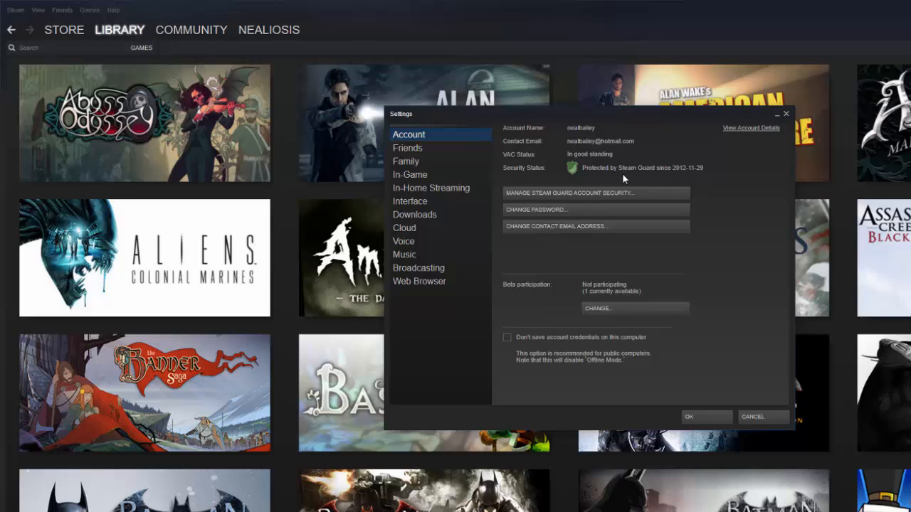
mouse_move(577, 193)
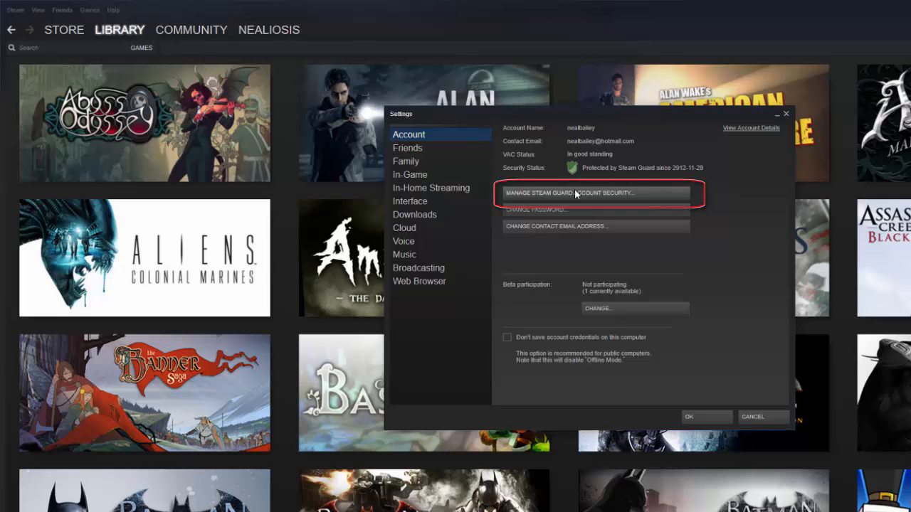
mouse_move(598, 198)
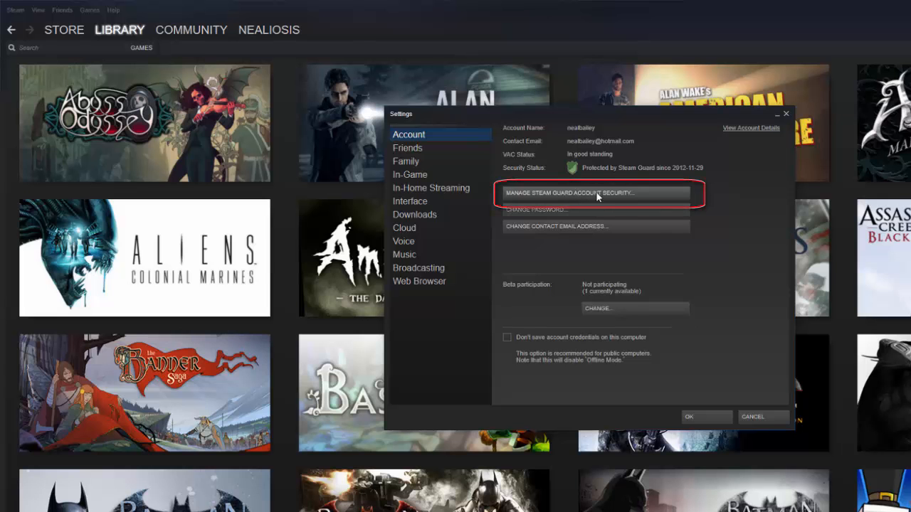
left_click(597, 192)
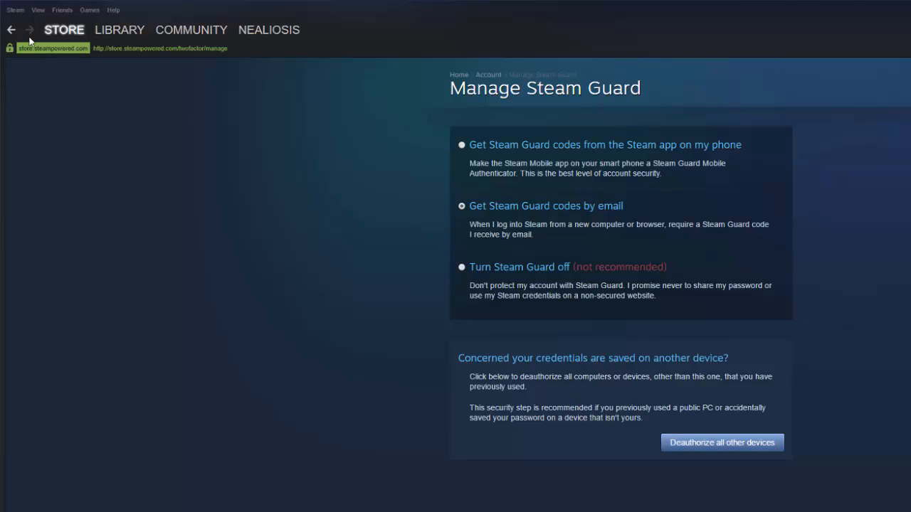
left_click(120, 30)
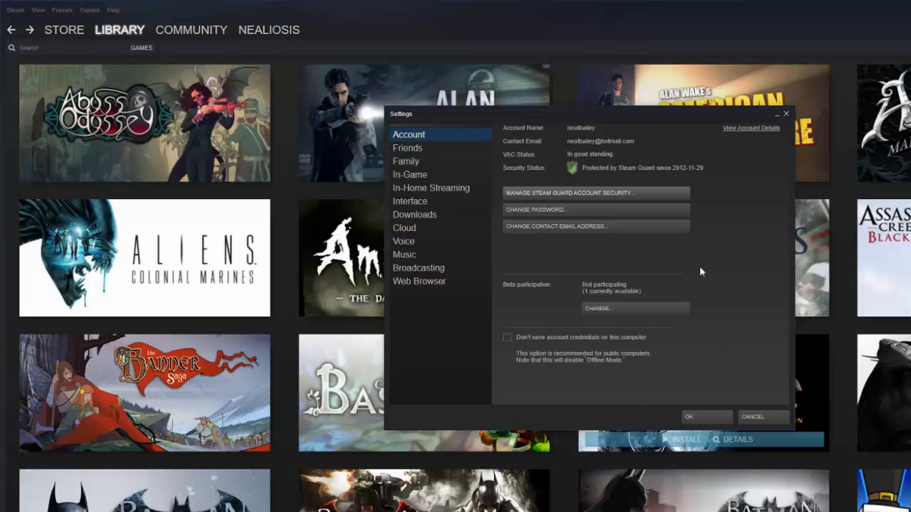
mouse_move(723, 253)
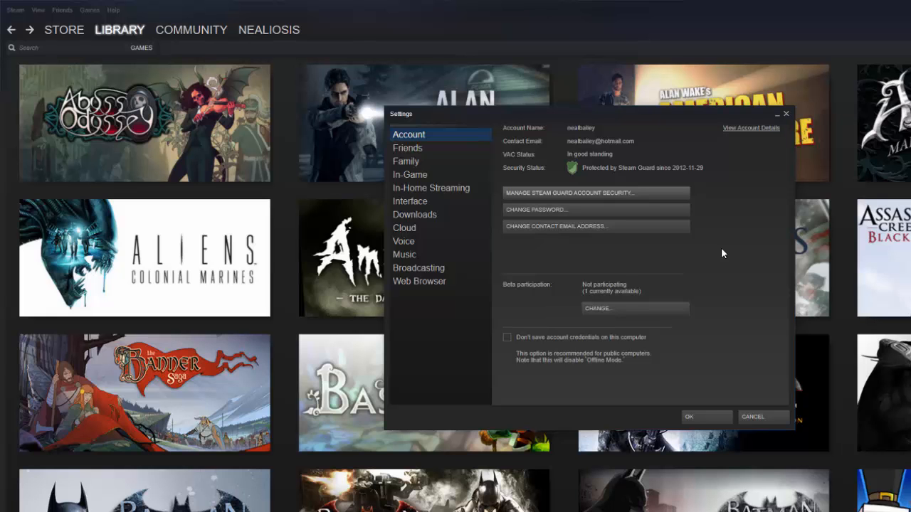
mouse_move(693, 240)
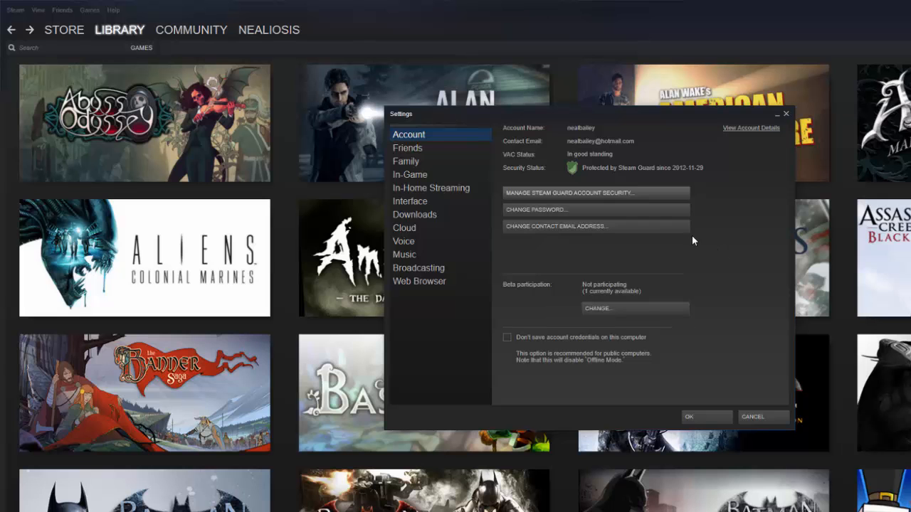
- Open the Family settings page showing library sharing for two eligible accounts
left_click(405, 160)
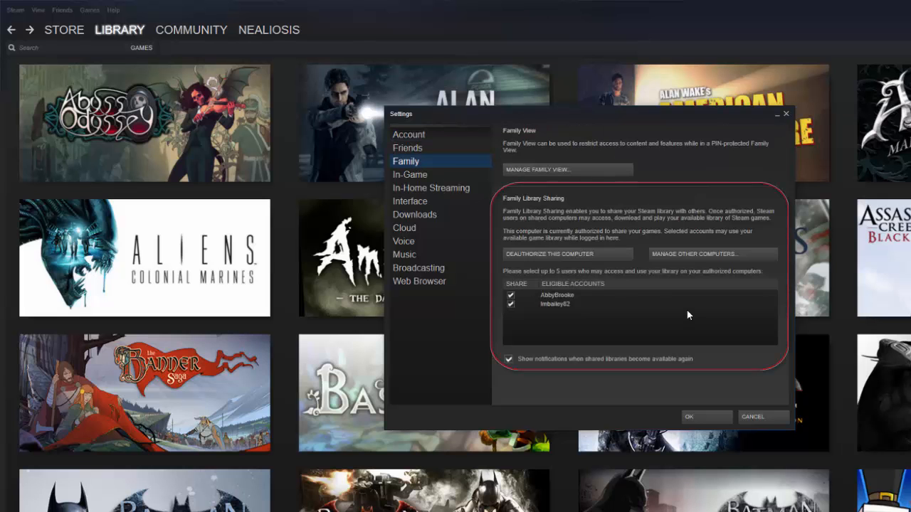
mouse_move(518, 205)
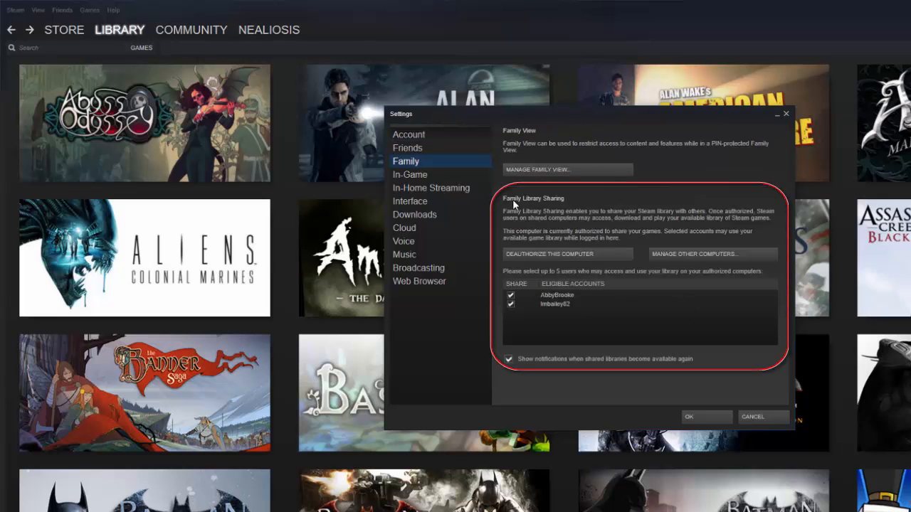
mouse_move(547, 257)
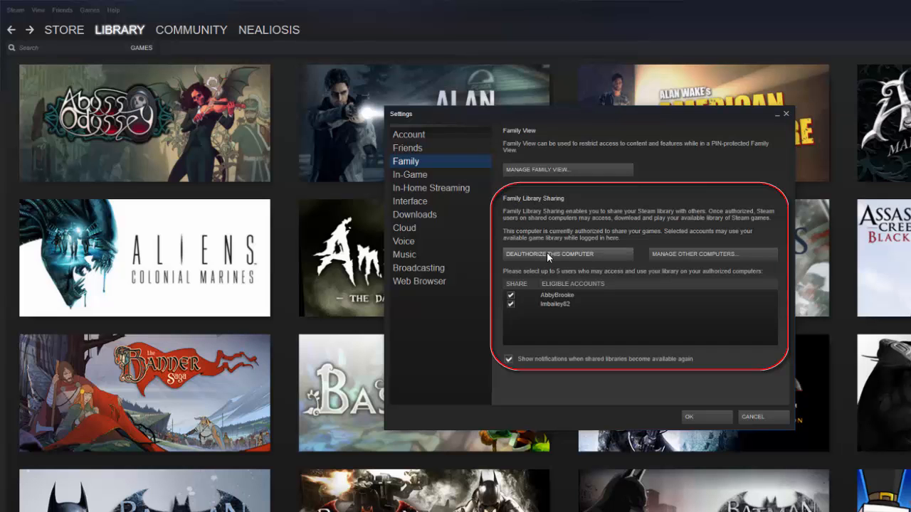
mouse_move(579, 261)
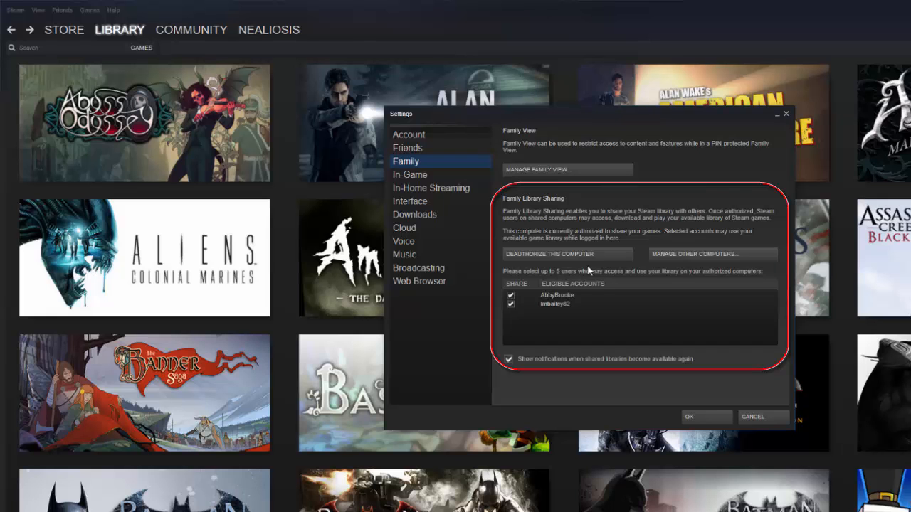
mouse_move(608, 272)
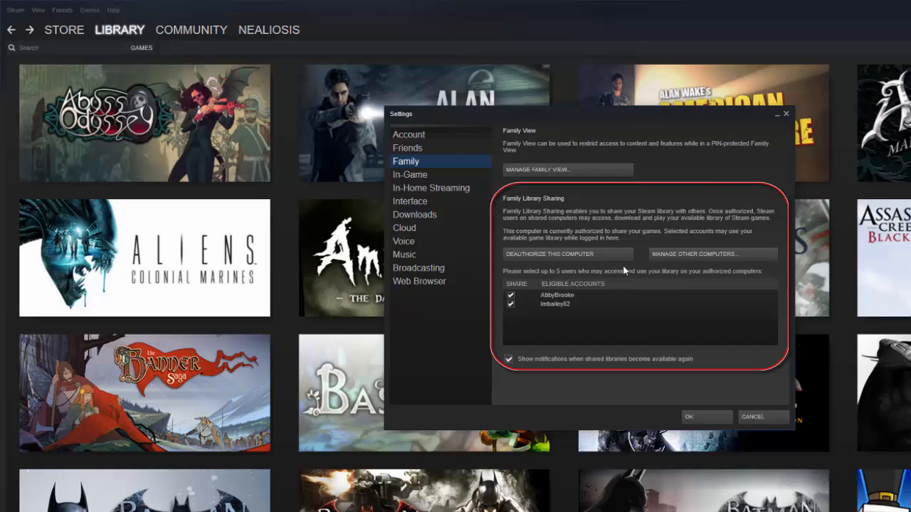
mouse_move(706, 258)
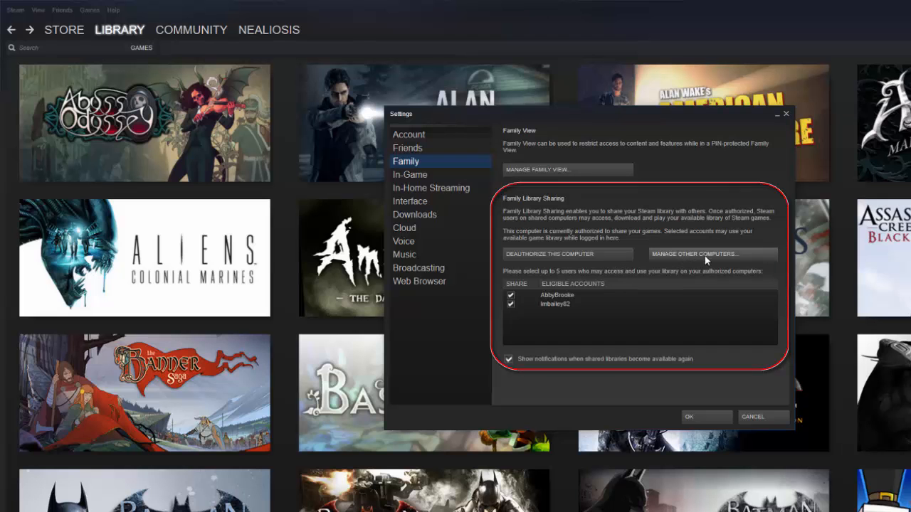
left_click(711, 254)
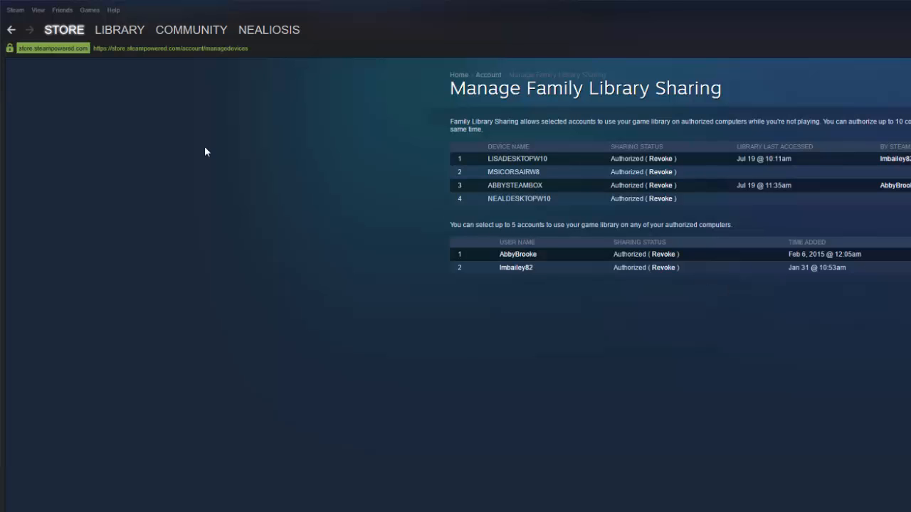
left_click(120, 30)
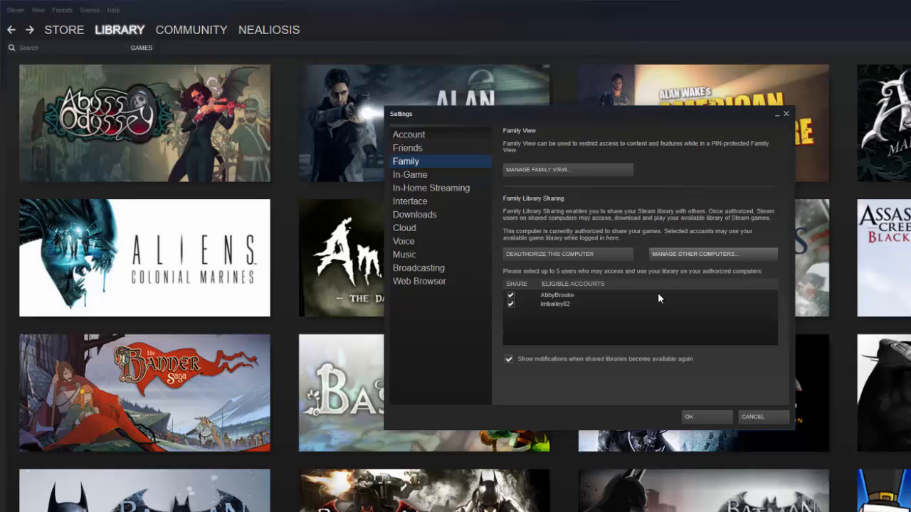
mouse_move(431, 169)
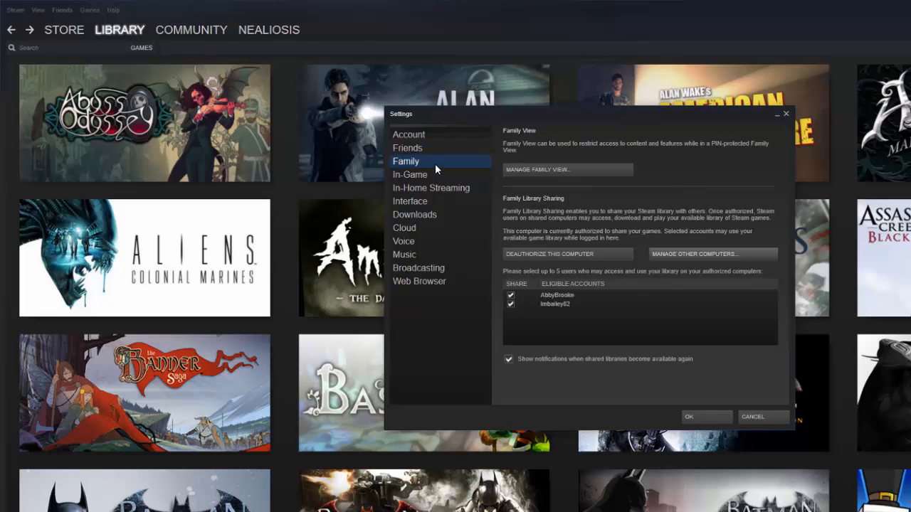
mouse_move(626, 284)
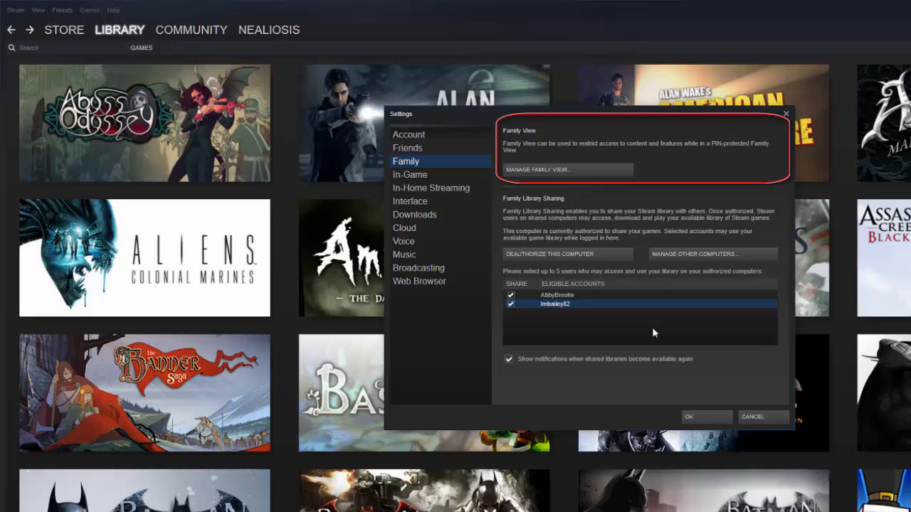
mouse_move(631, 317)
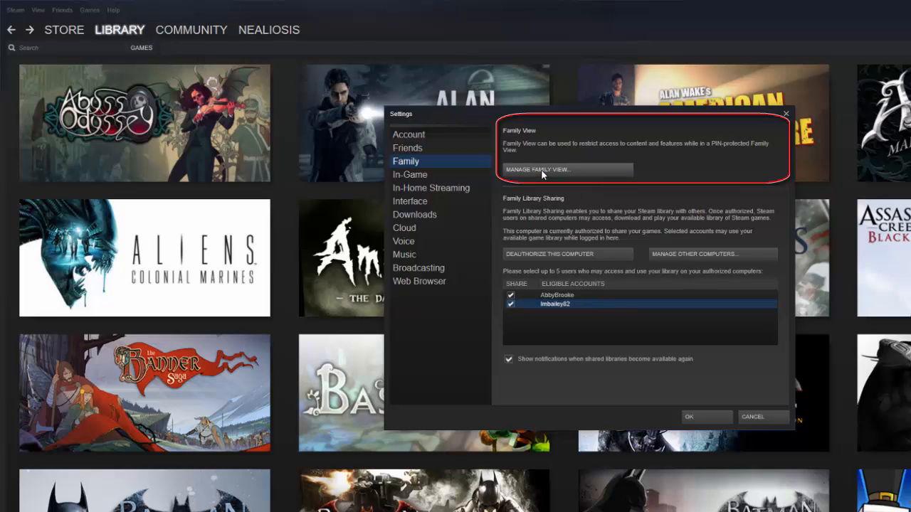
mouse_move(580, 174)
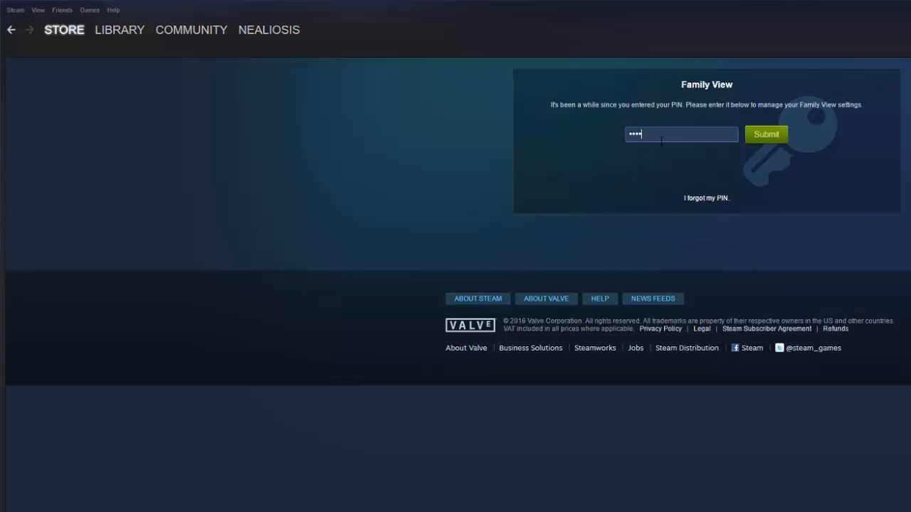
- Submit the PIN and restrict Family View library content to 'Only games I choose'
left_click(766, 134)
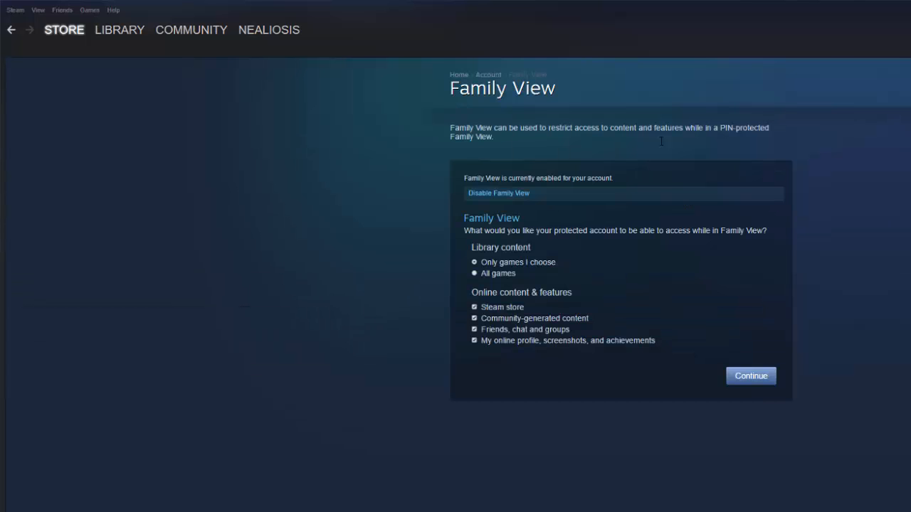
mouse_move(505, 206)
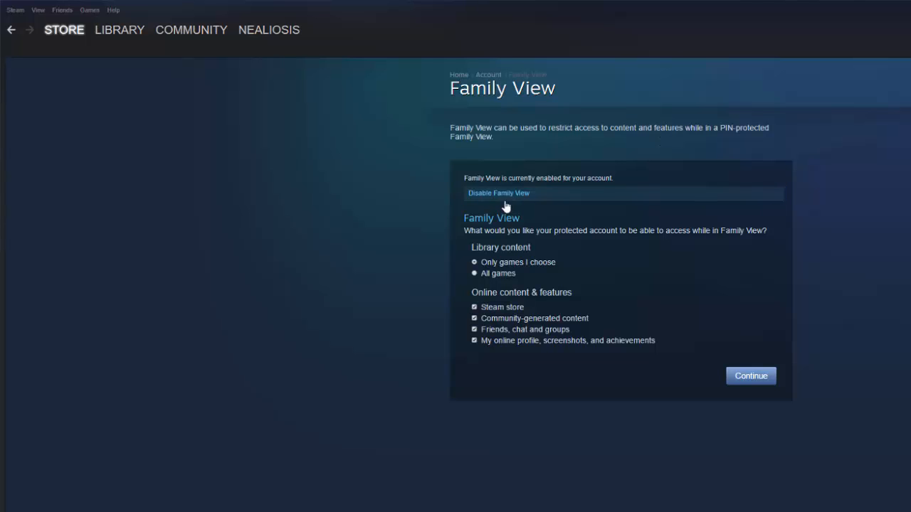
mouse_move(507, 202)
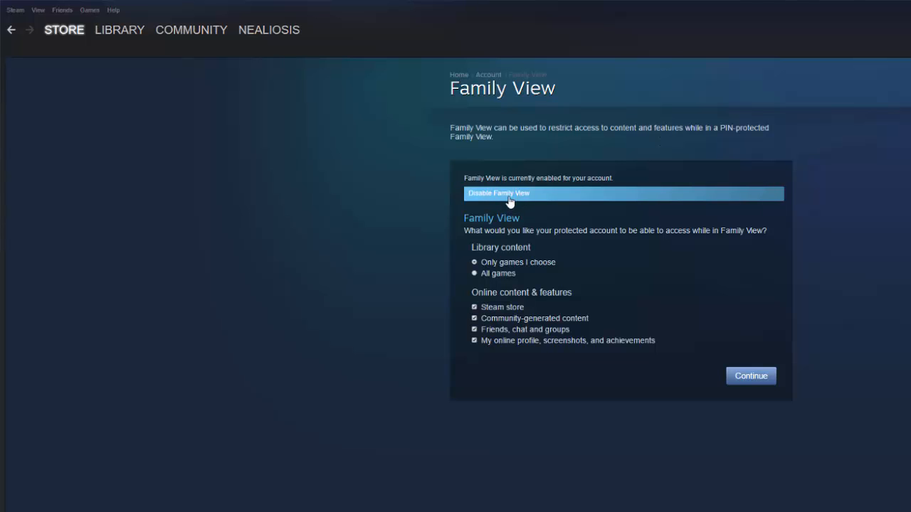
mouse_move(521, 210)
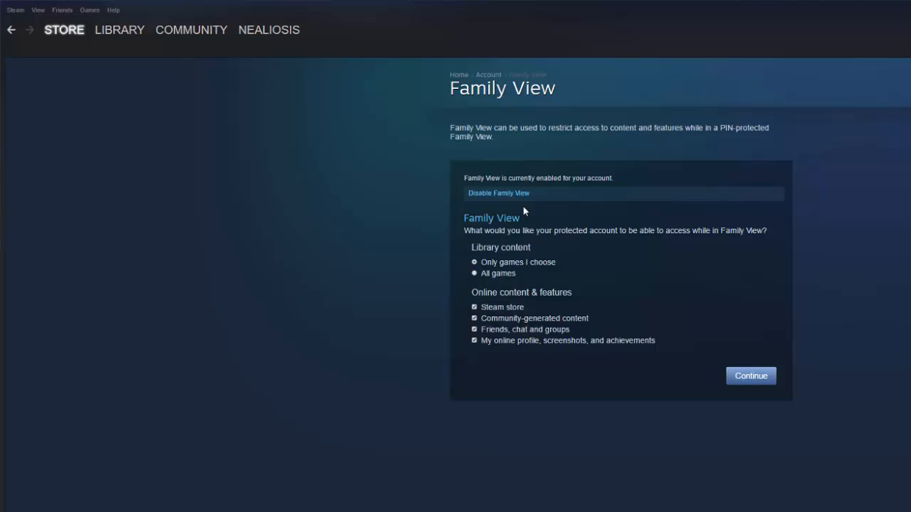
mouse_move(505, 193)
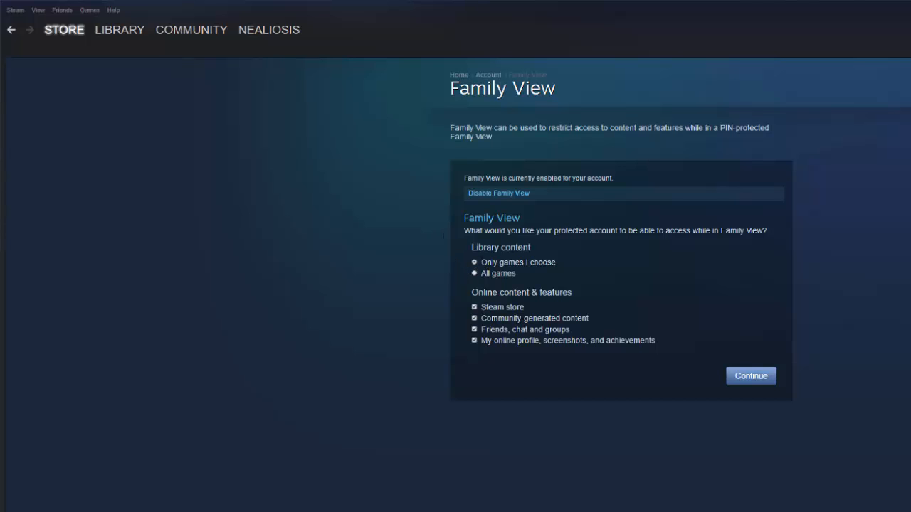
mouse_move(544, 267)
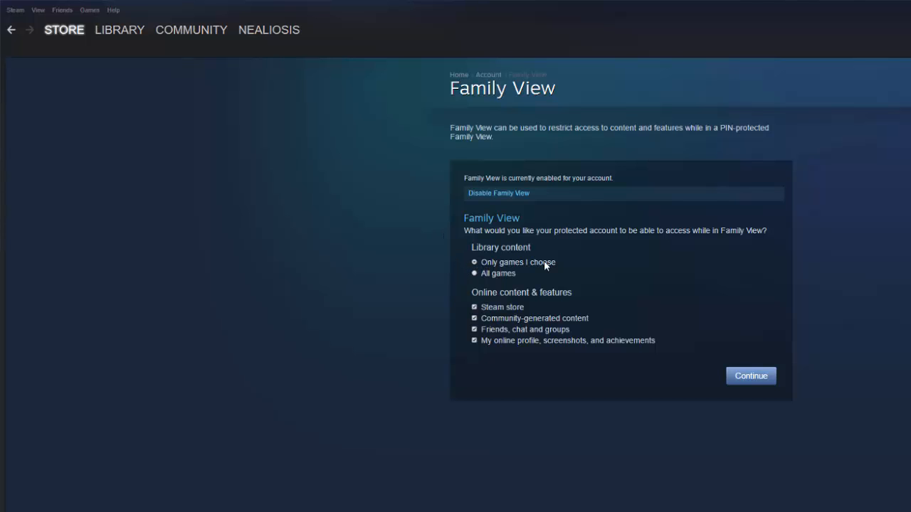
left_click(472, 273)
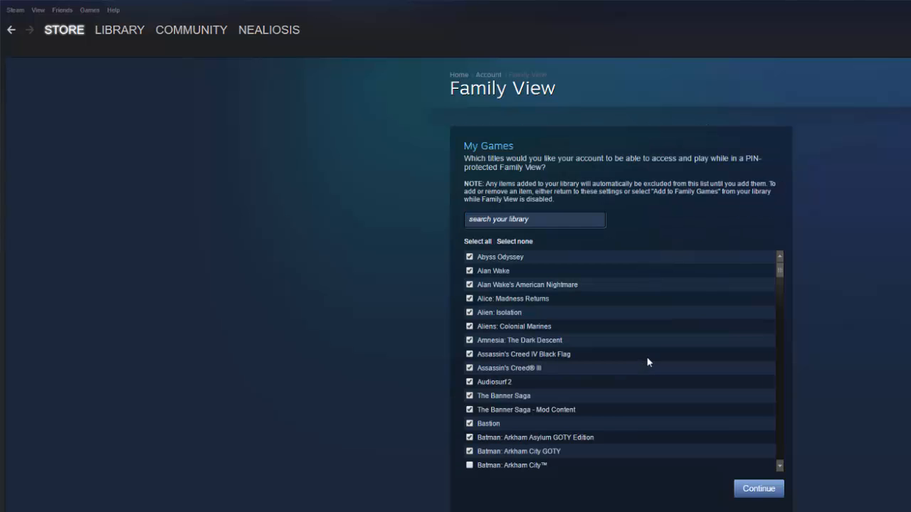
mouse_move(781, 273)
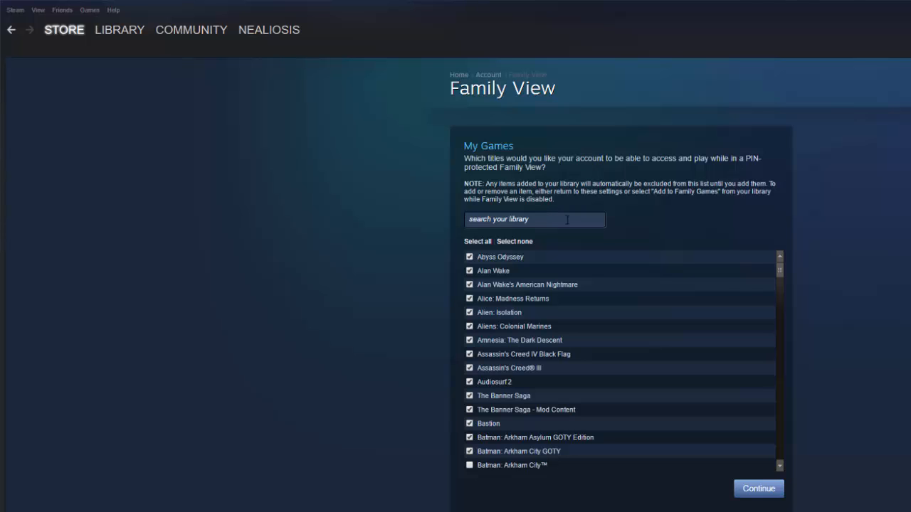
mouse_move(568, 250)
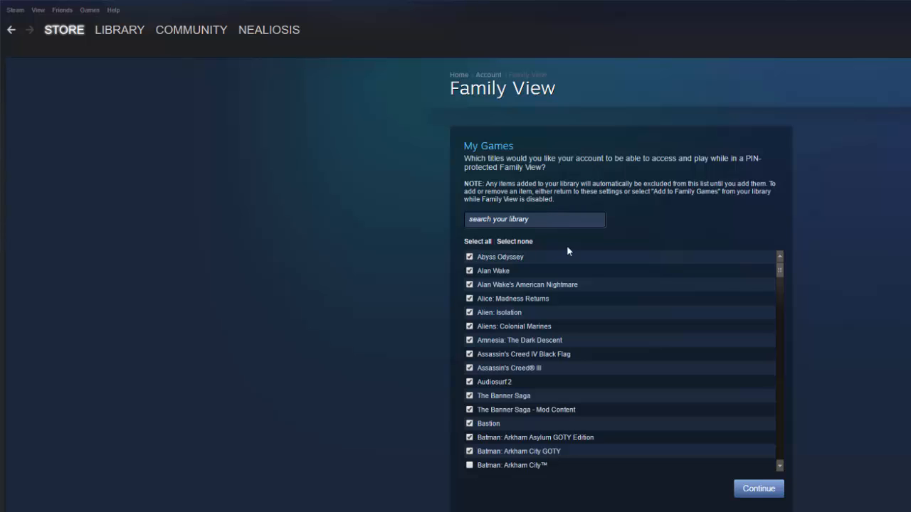
left_click(535, 219)
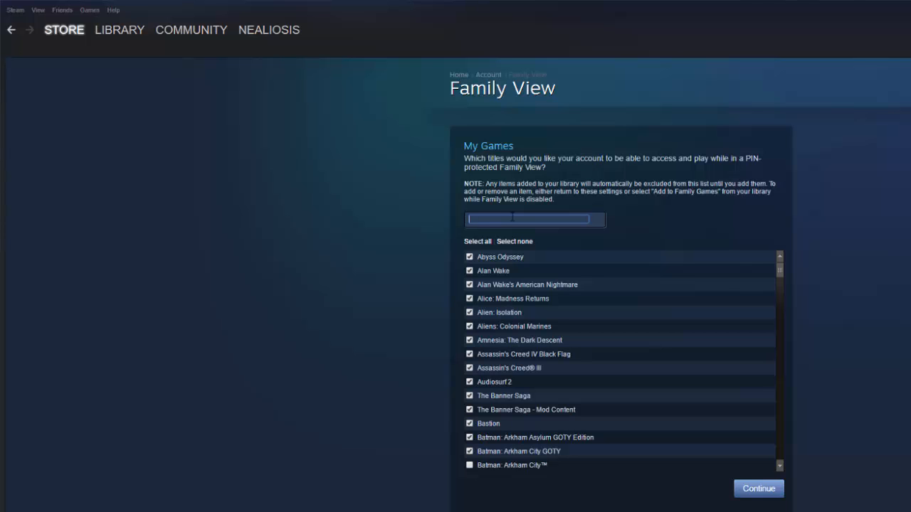
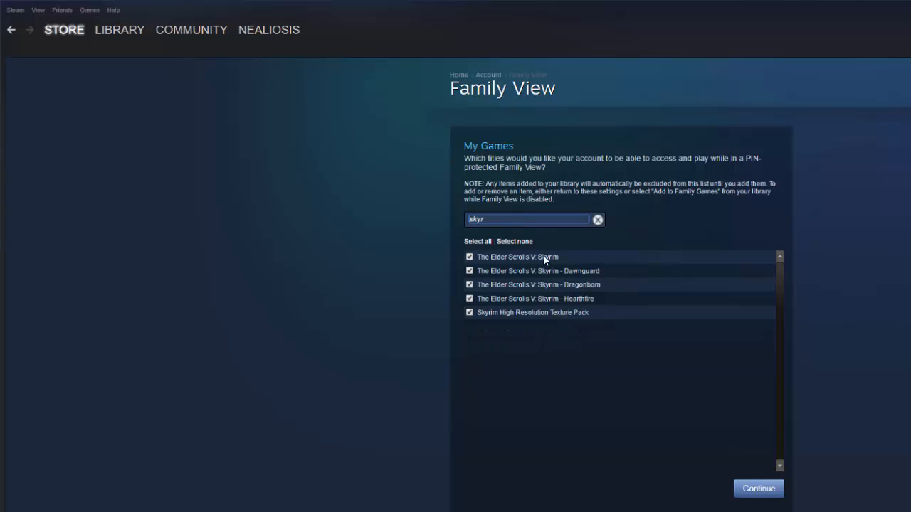
mouse_move(579, 332)
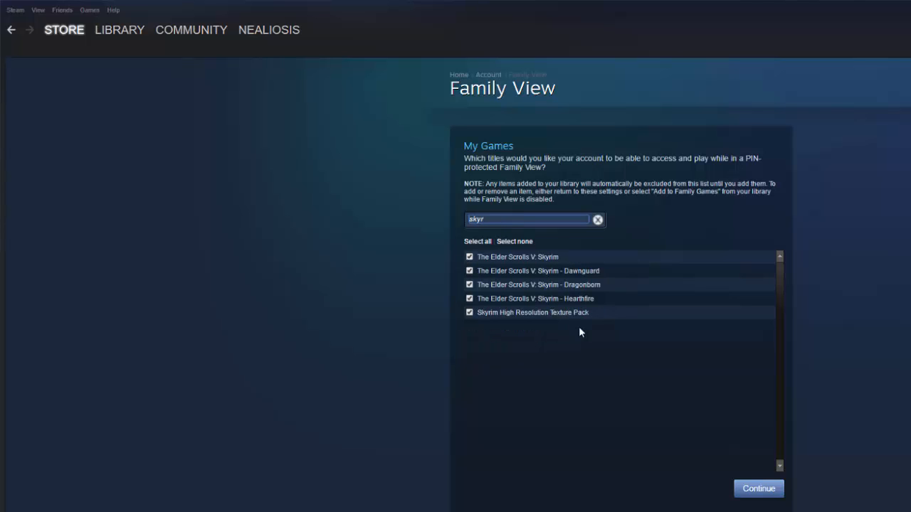
mouse_move(522, 229)
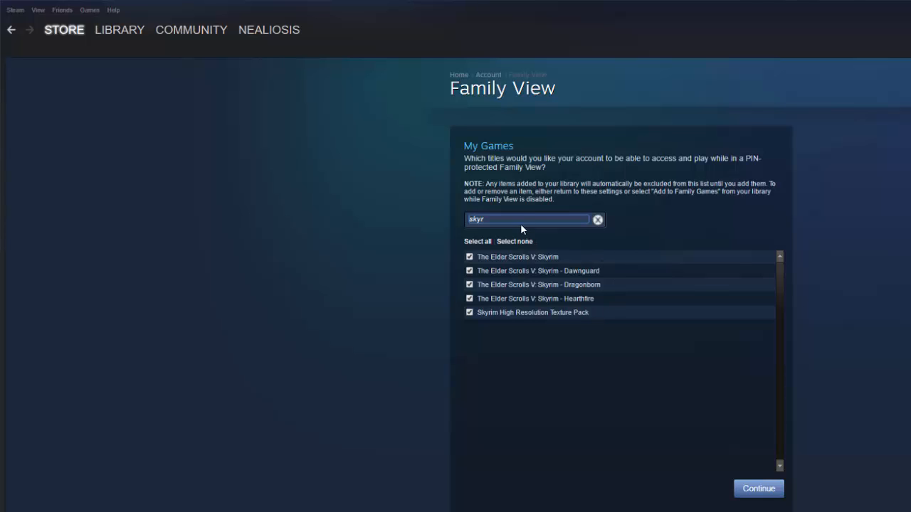
left_click(597, 219)
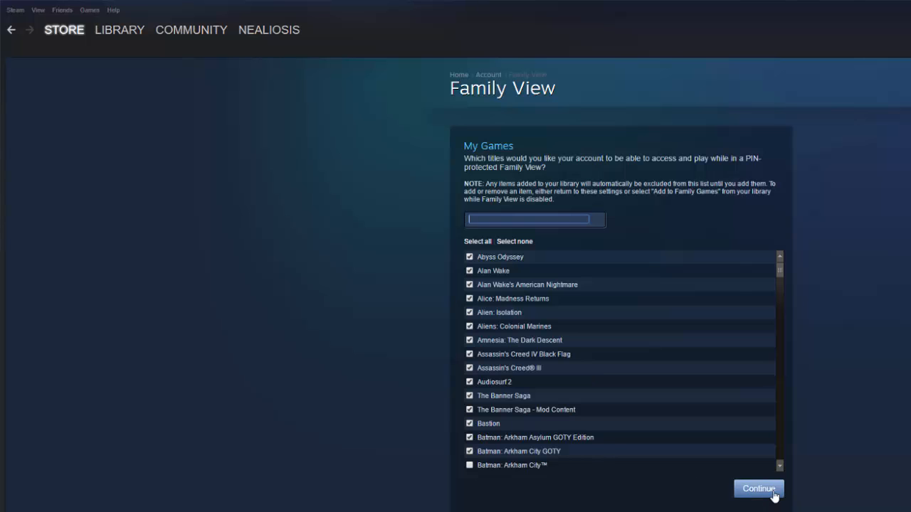
left_click(764, 488)
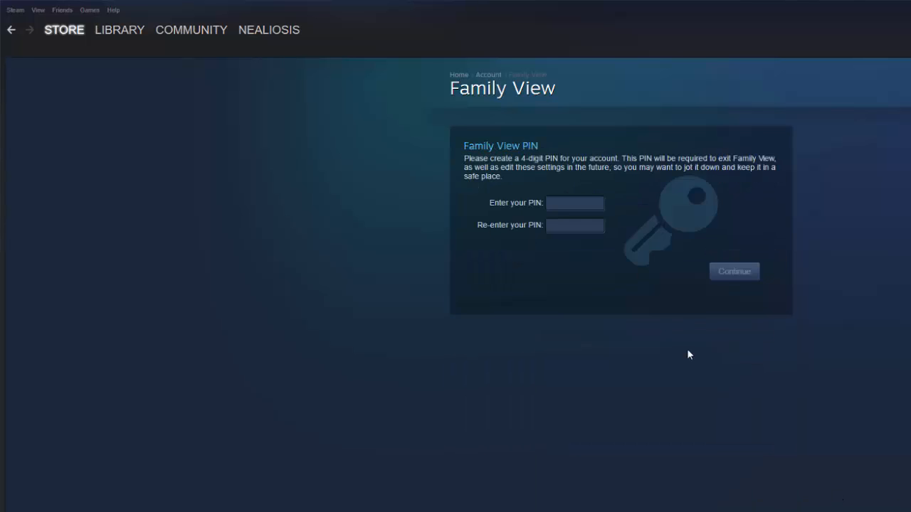
left_click(575, 203)
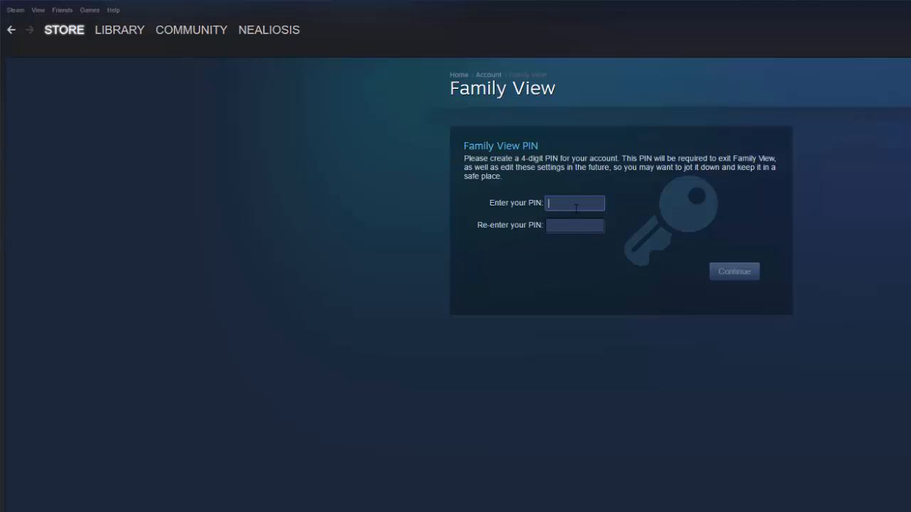
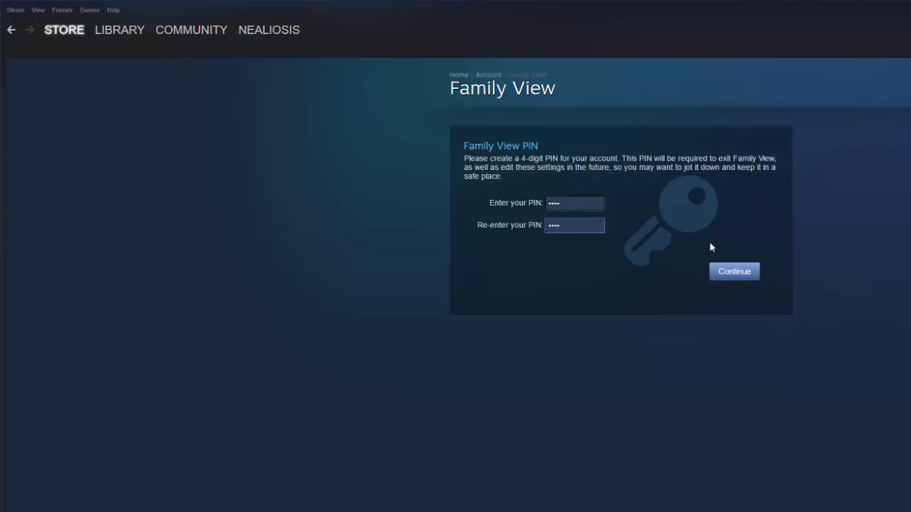
mouse_move(856, 294)
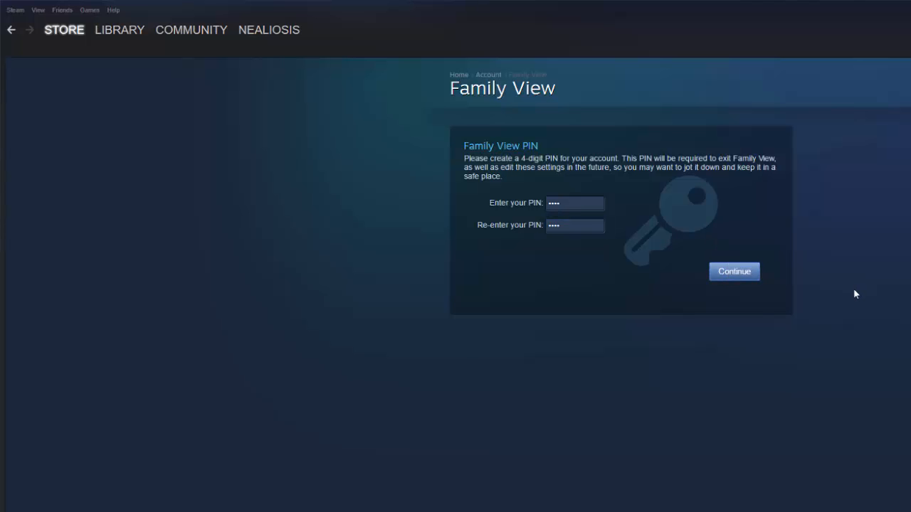
left_click(734, 271)
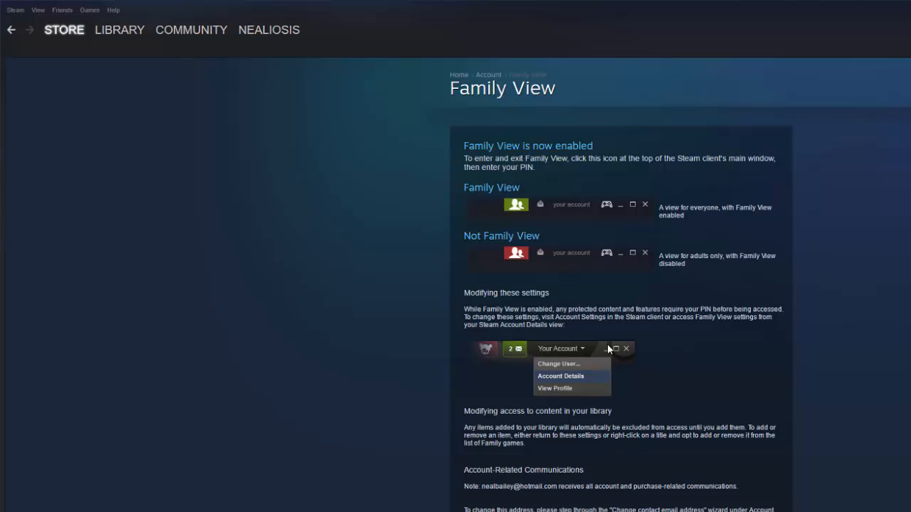
left_click(119, 30)
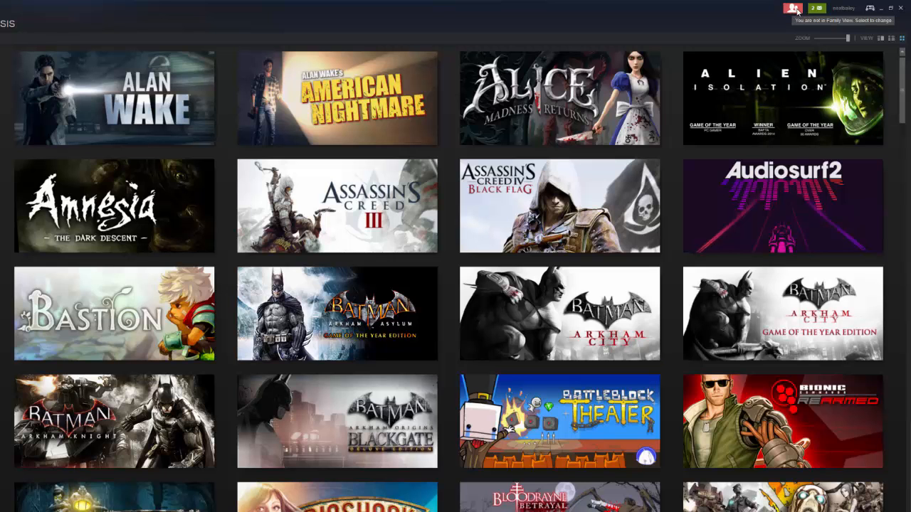
- Switch on Family View and filter the library to the Family Games collection
left_click(792, 8)
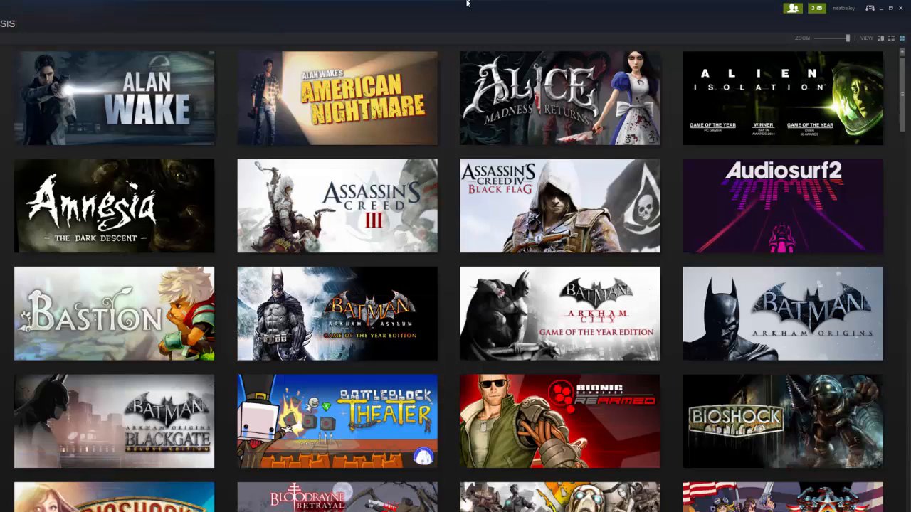
mouse_move(791, 10)
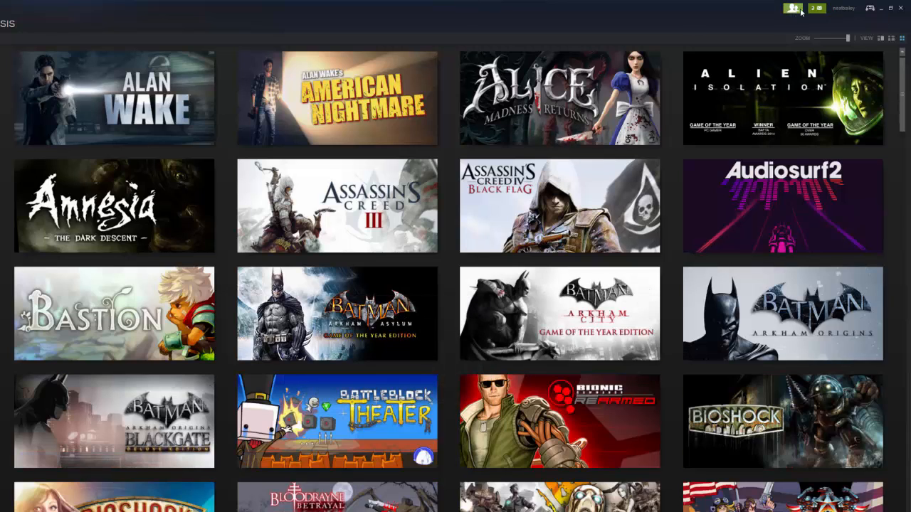
left_click(93, 23)
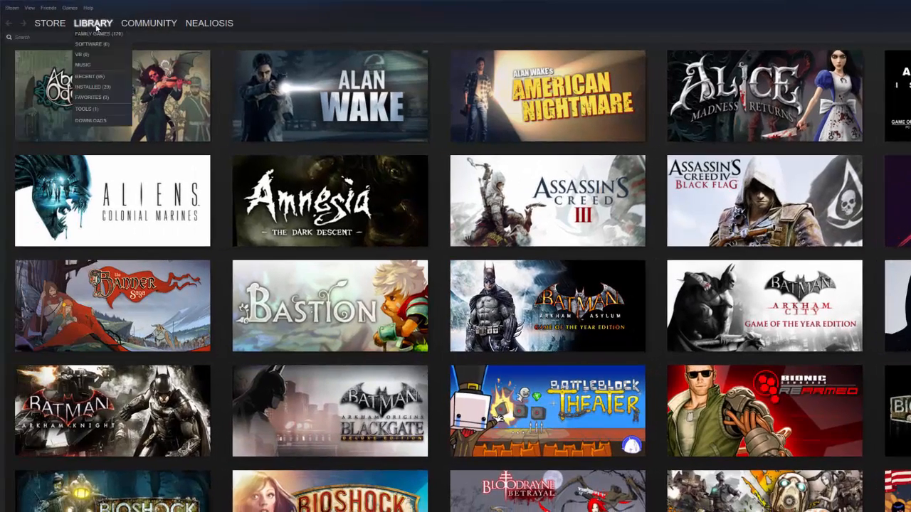
left_click(92, 22)
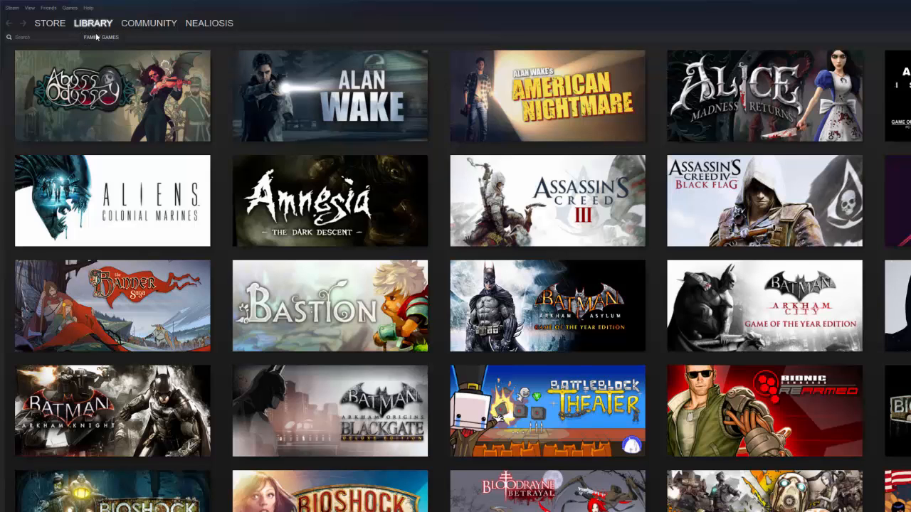
mouse_move(302, 48)
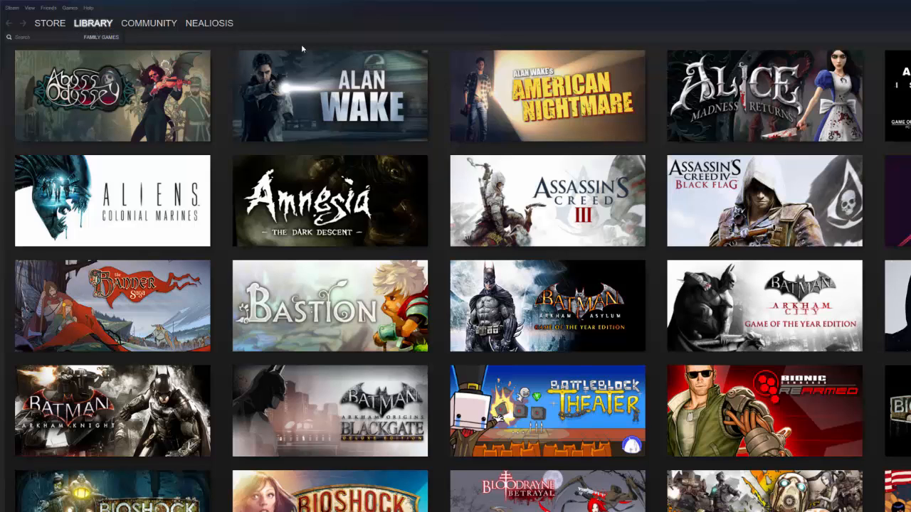
mouse_move(370, 8)
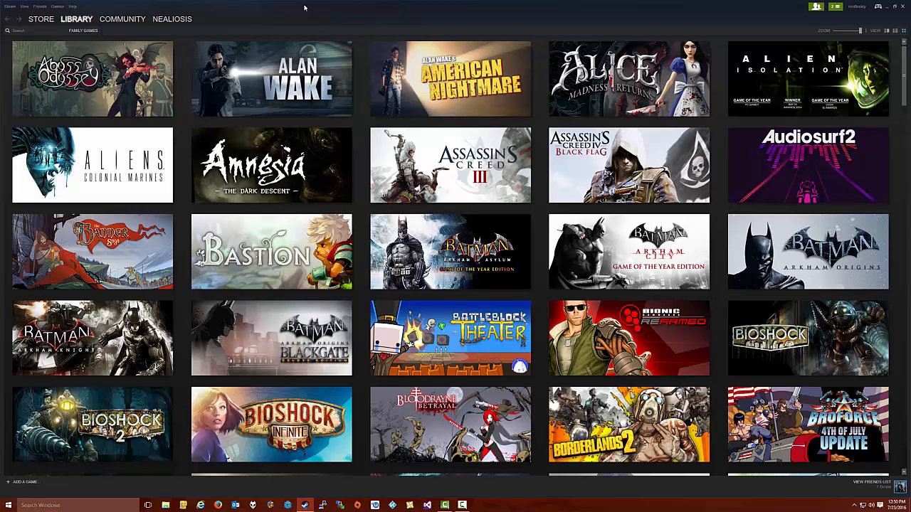
mouse_move(305, 27)
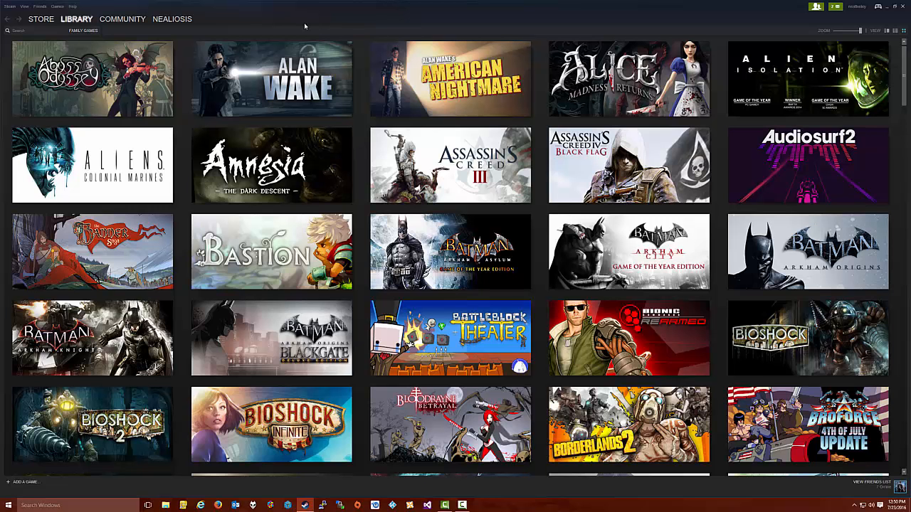
mouse_move(186, 61)
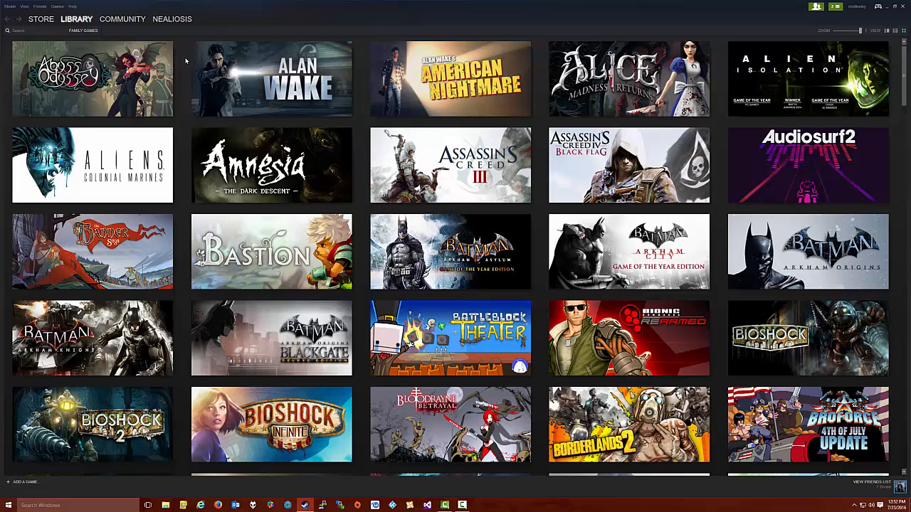
mouse_move(93, 78)
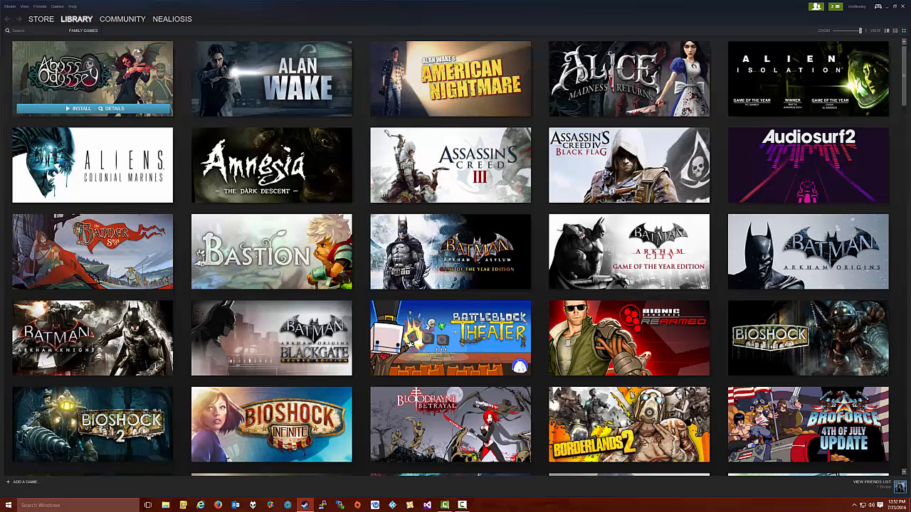
- Take Steam offline via Go Offline and return to the Family Games library
left_click(8, 7)
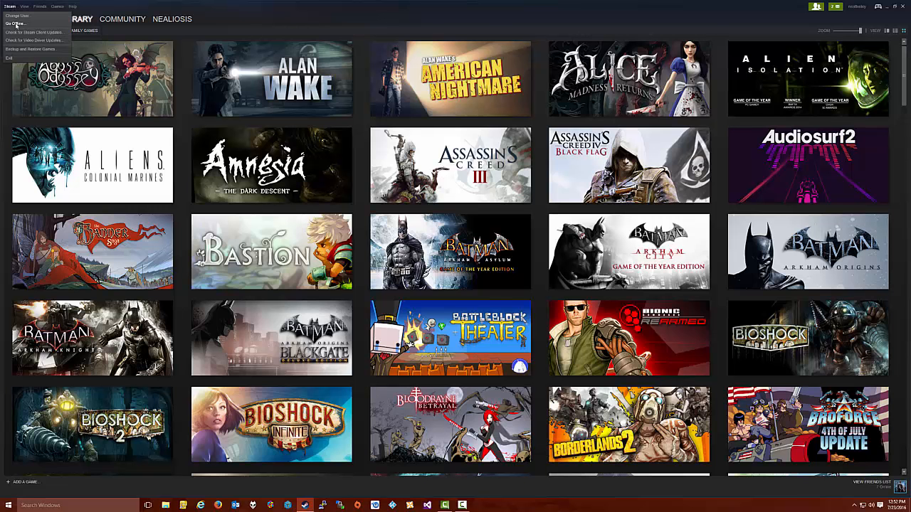
left_click(17, 24)
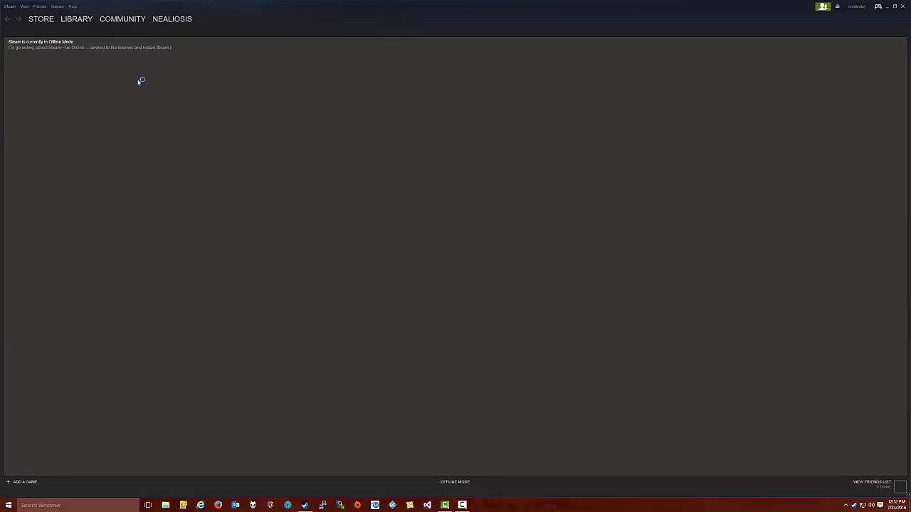
left_click(76, 19)
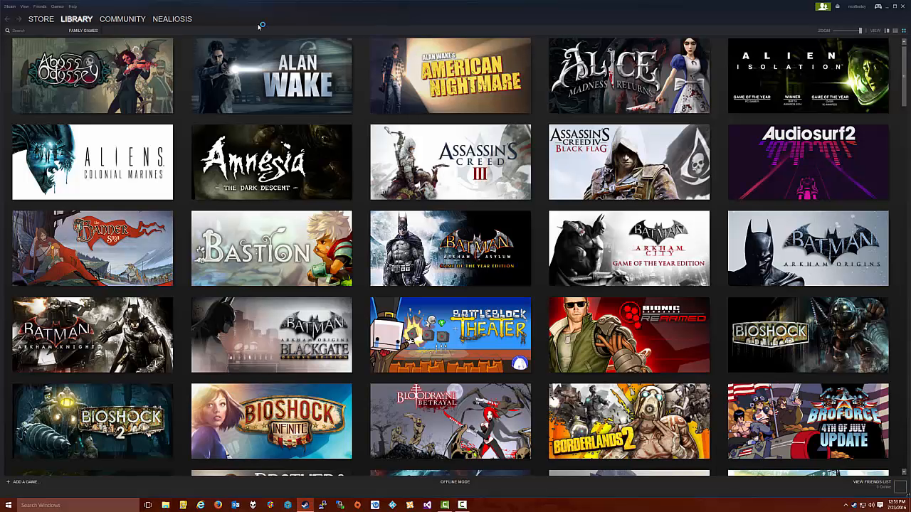